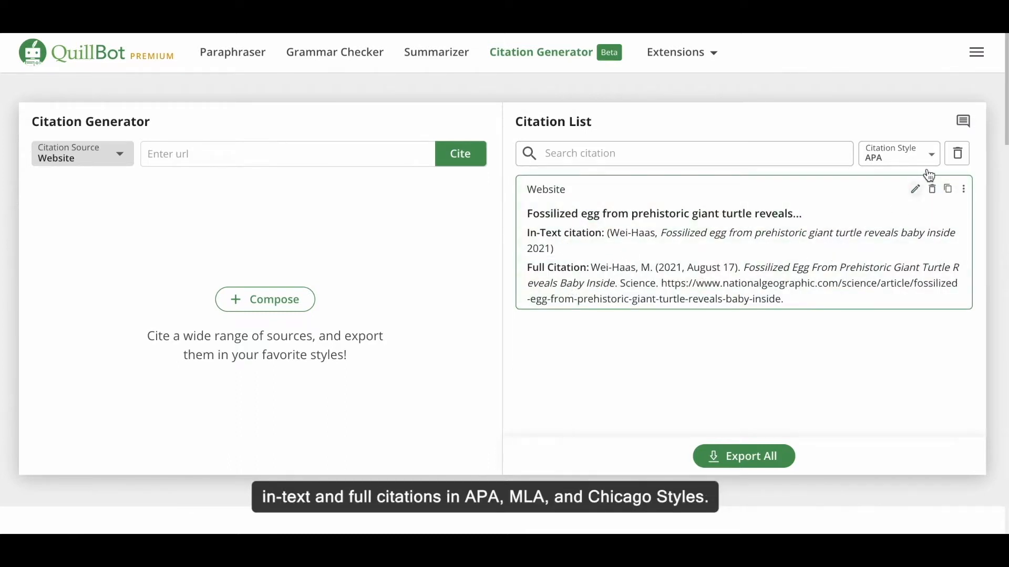
# Step: Choose Website as the citation source, then go to the 'How We Tell Stories' article tab
pyautogui.click(897, 153)
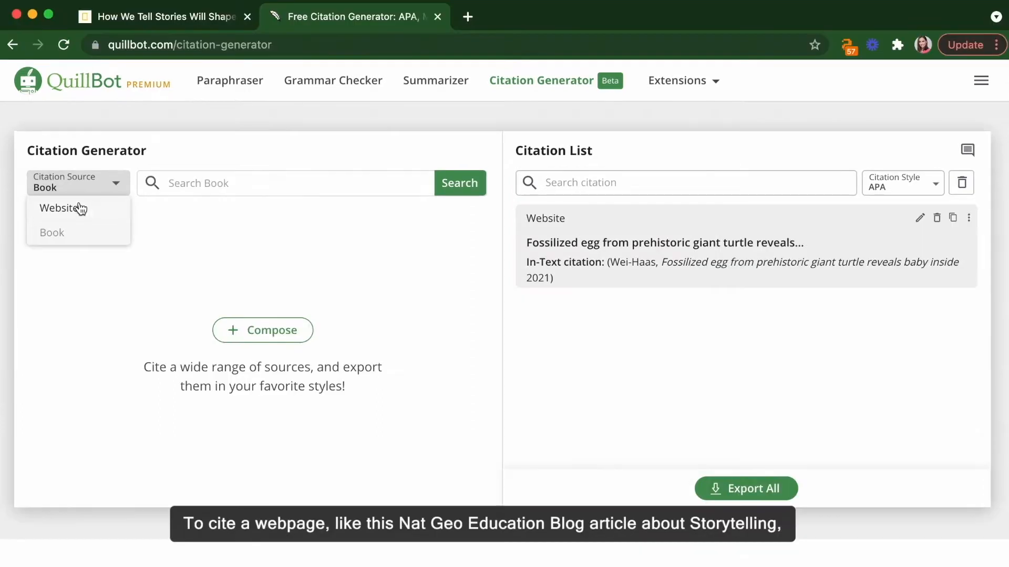
pyautogui.click(62, 208)
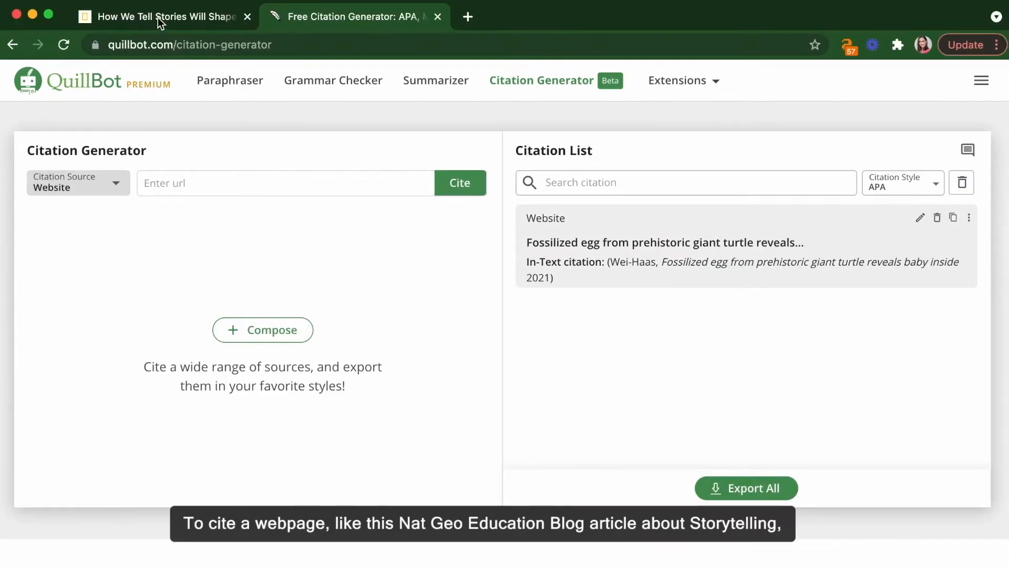
pyautogui.click(163, 17)
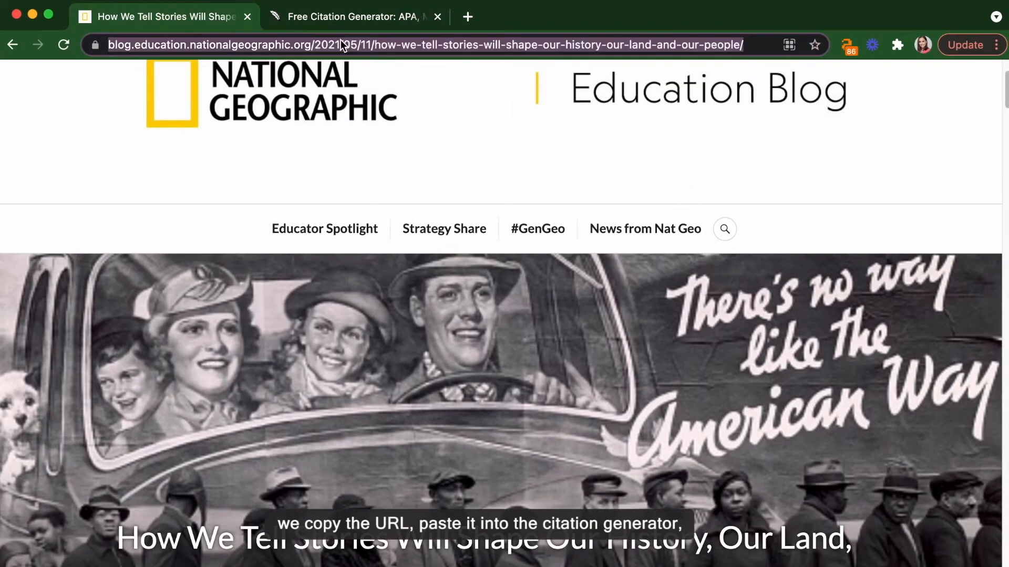
# Step: Select the storytelling article's URL in the Chrome address bar to copy it
pyautogui.click(355, 17)
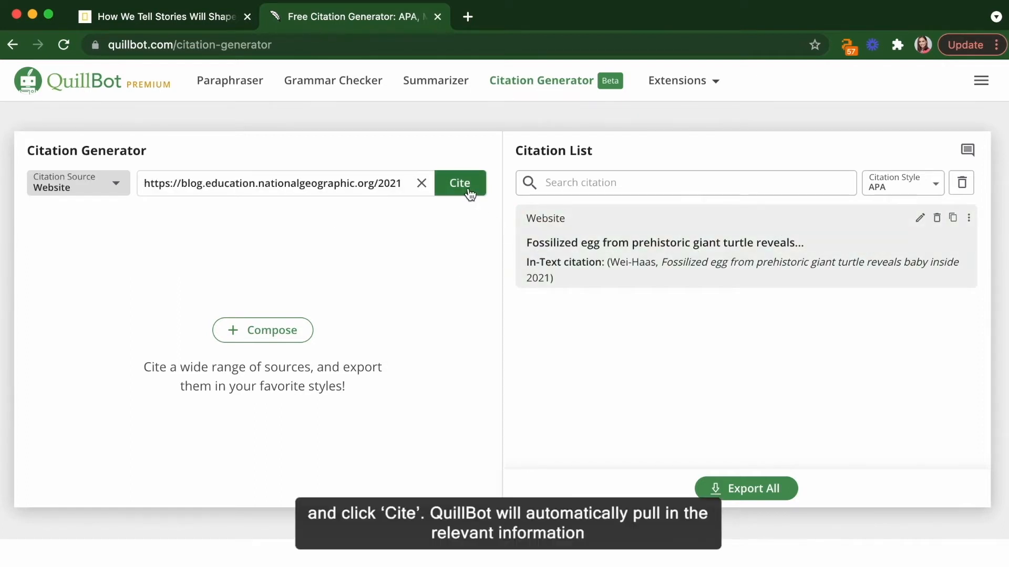
# Step: Cite the pasted article URL to generate the website citation form
pyautogui.click(459, 183)
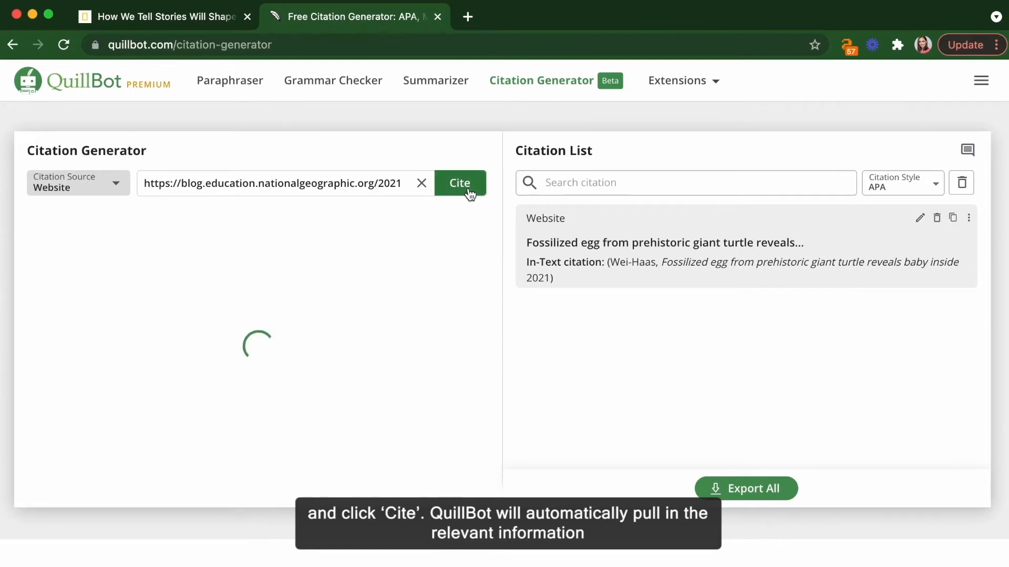
pyautogui.click(459, 184)
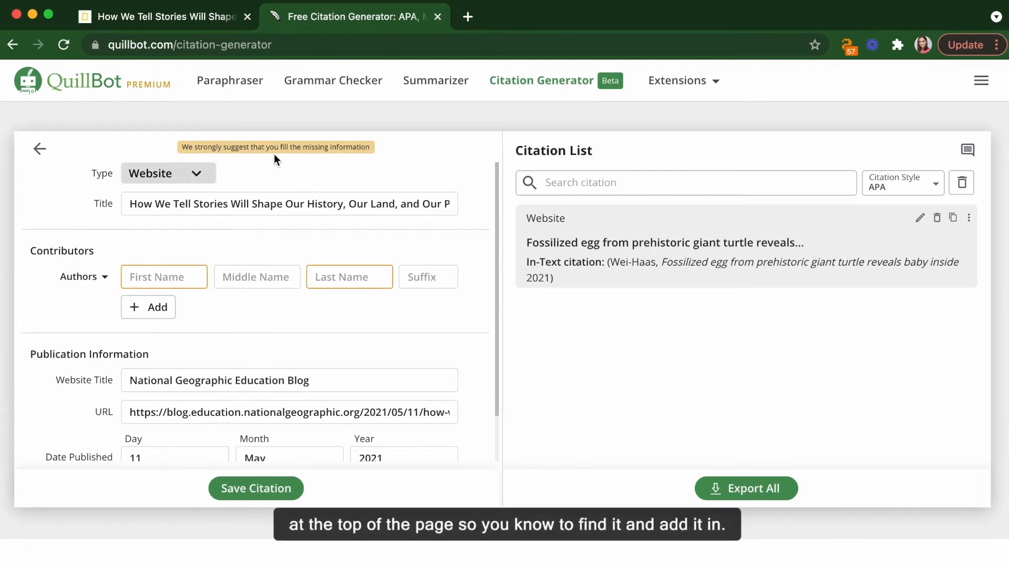
# Step: Scroll the Nat Geo article to find its author and date, then return to QuillBot
pyautogui.click(161, 16)
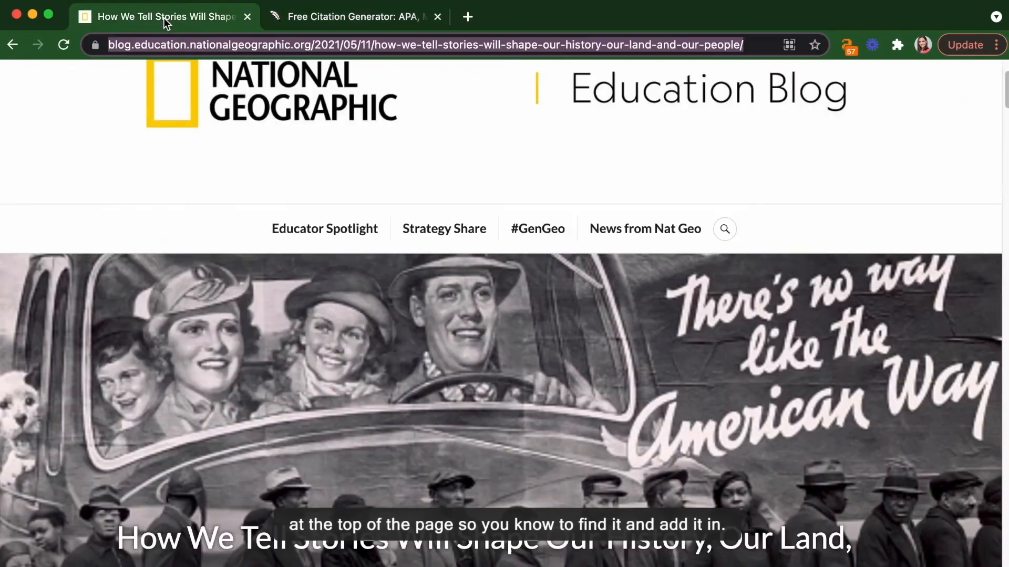
pyautogui.scroll(-3)
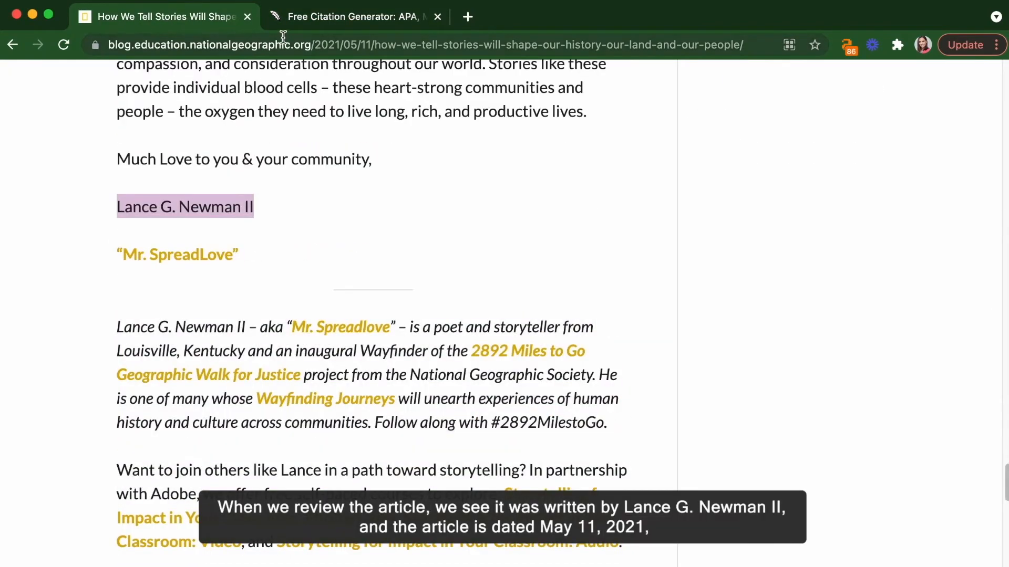
pyautogui.moveTo(280, 389)
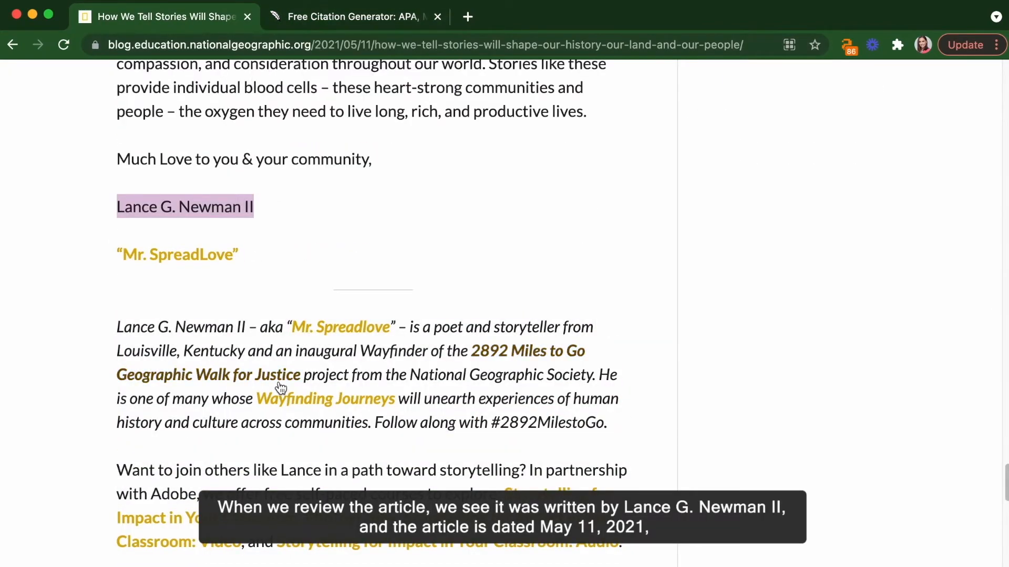
pyautogui.scroll(-3)
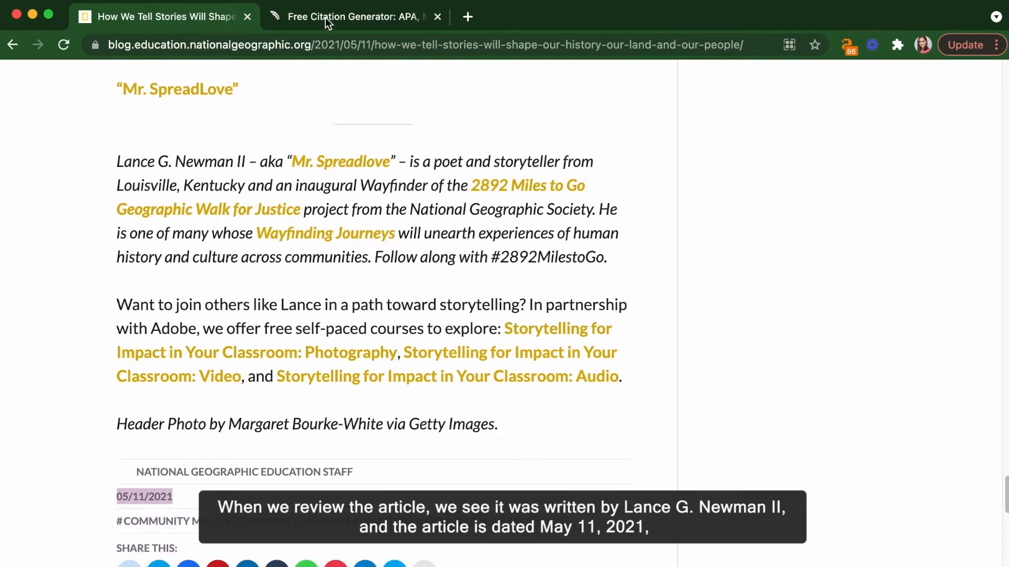
pyautogui.click(354, 16)
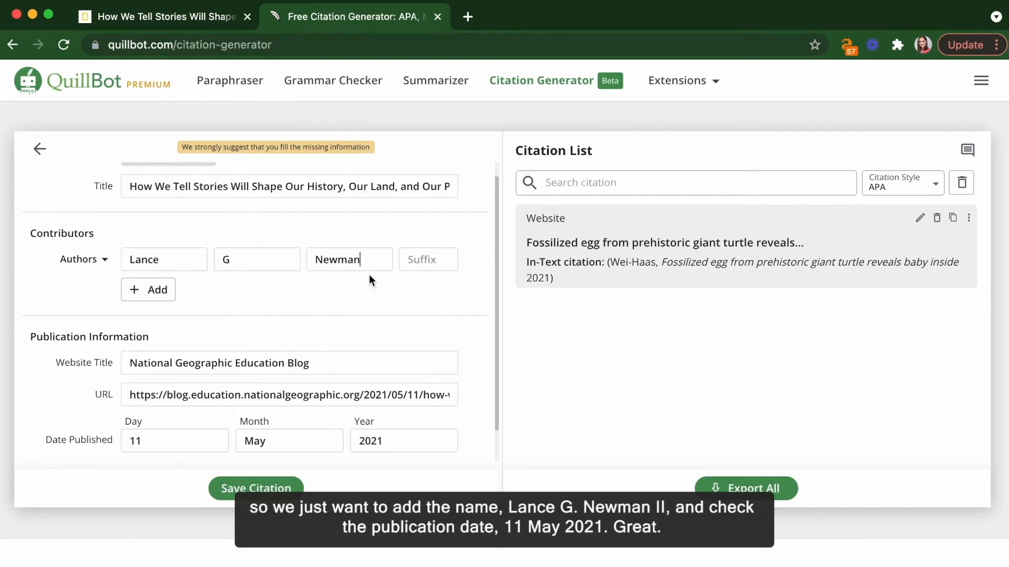
# Step: Enter 'II' for author Lance G. Newman and save the citation to the list
pyautogui.write('II')
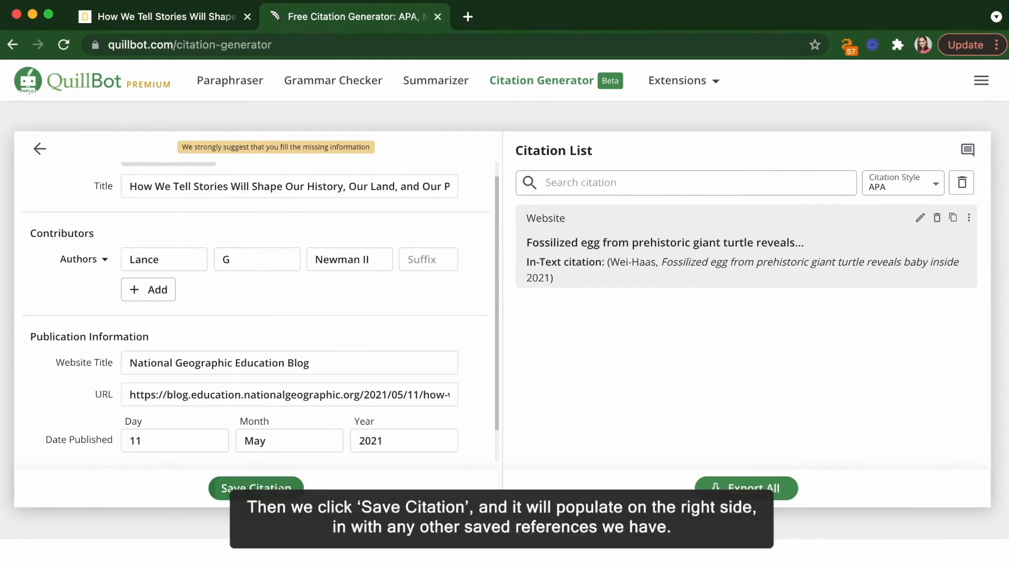
pyautogui.click(255, 487)
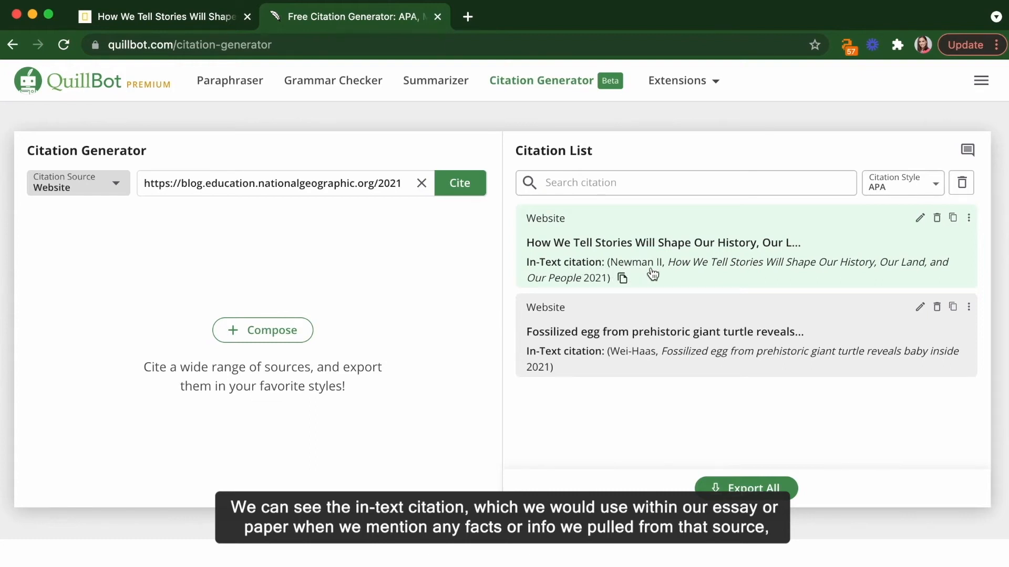
pyautogui.moveTo(624, 279)
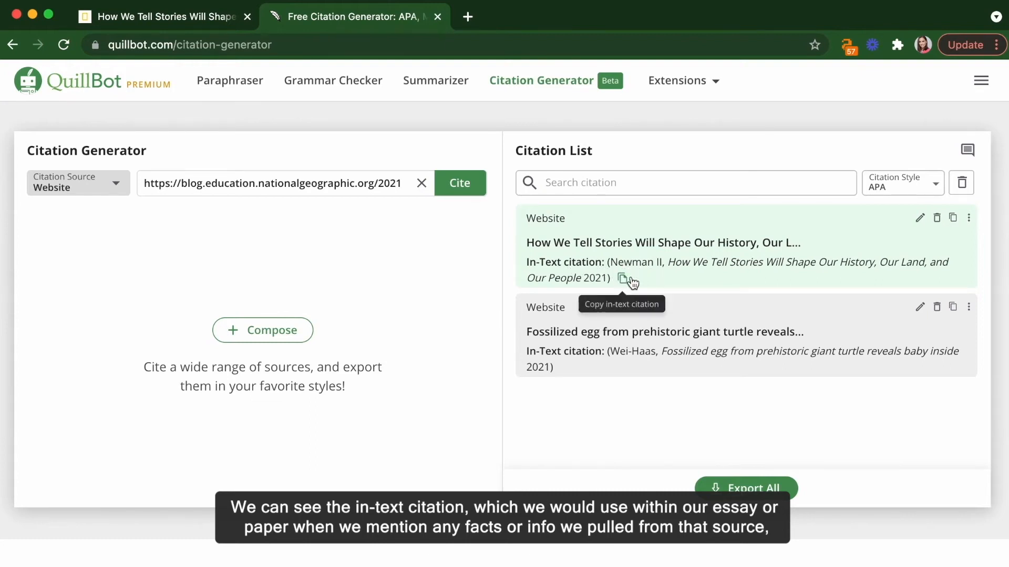
pyautogui.moveTo(655, 284)
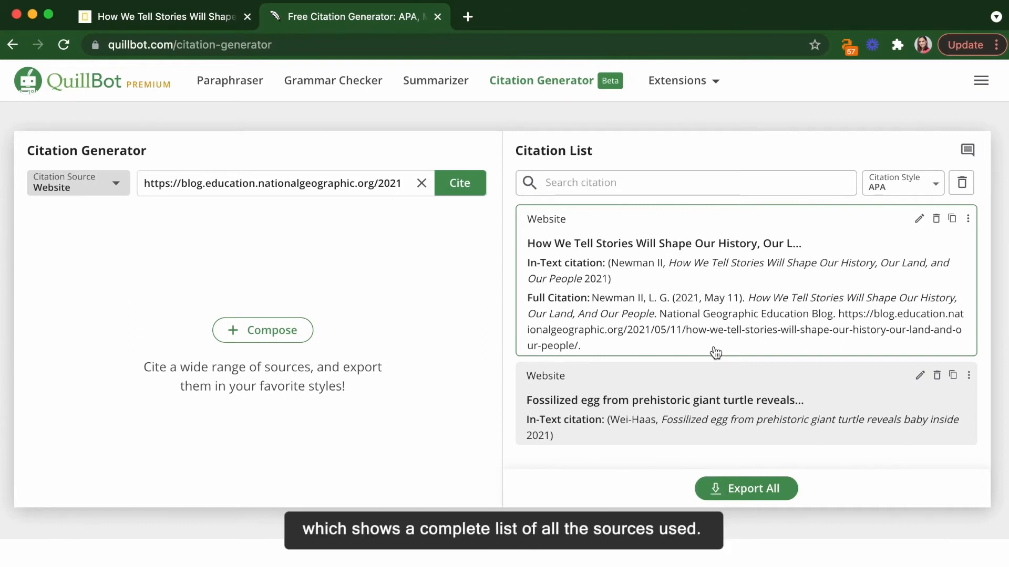
pyautogui.moveTo(896, 416)
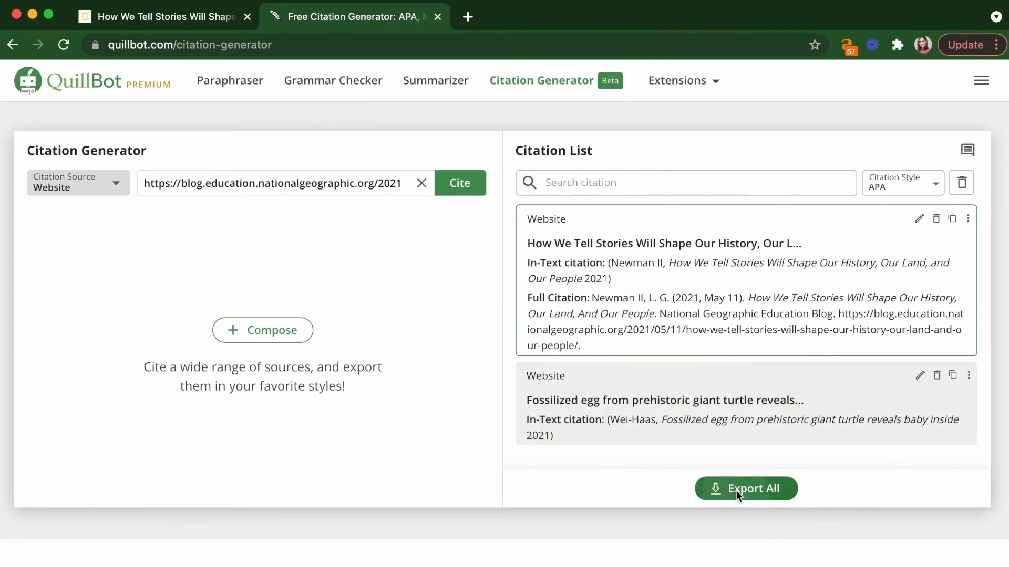
# Step: Export all APA citations and download them as an MS Word document
pyautogui.click(745, 488)
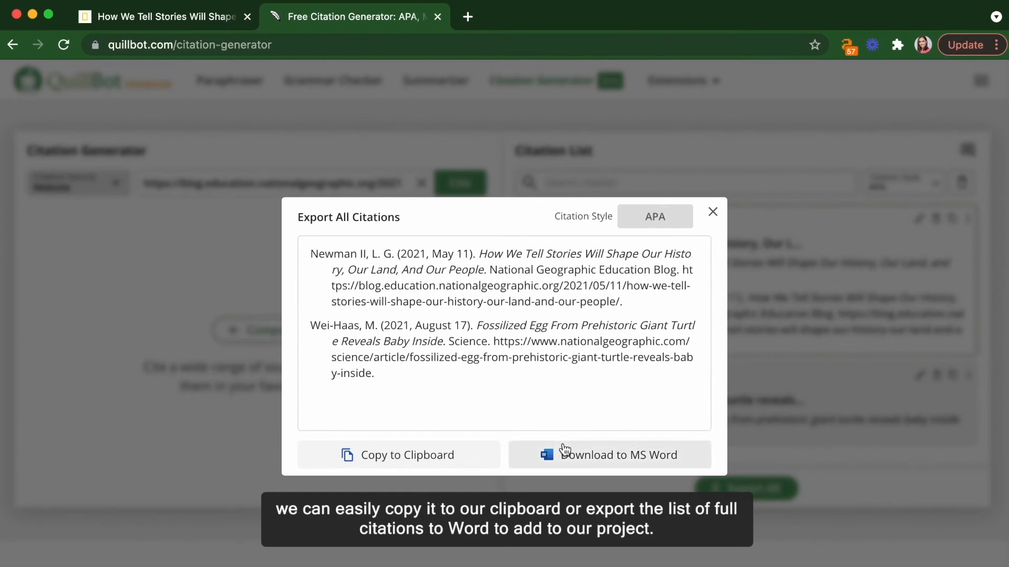
pyautogui.click(712, 212)
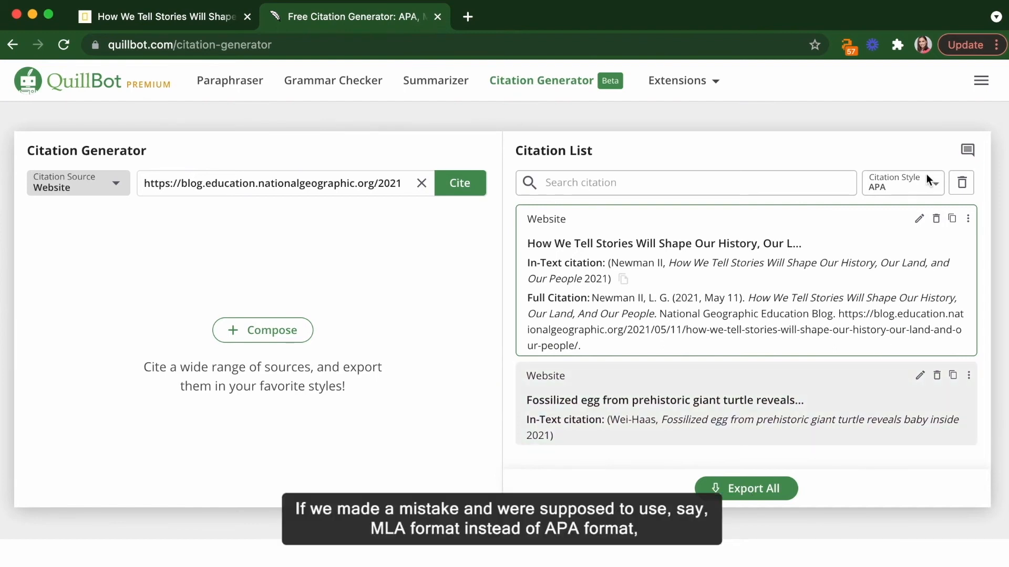
# Step: Set the citation style to MLA (Modern Language Association)
pyautogui.click(902, 182)
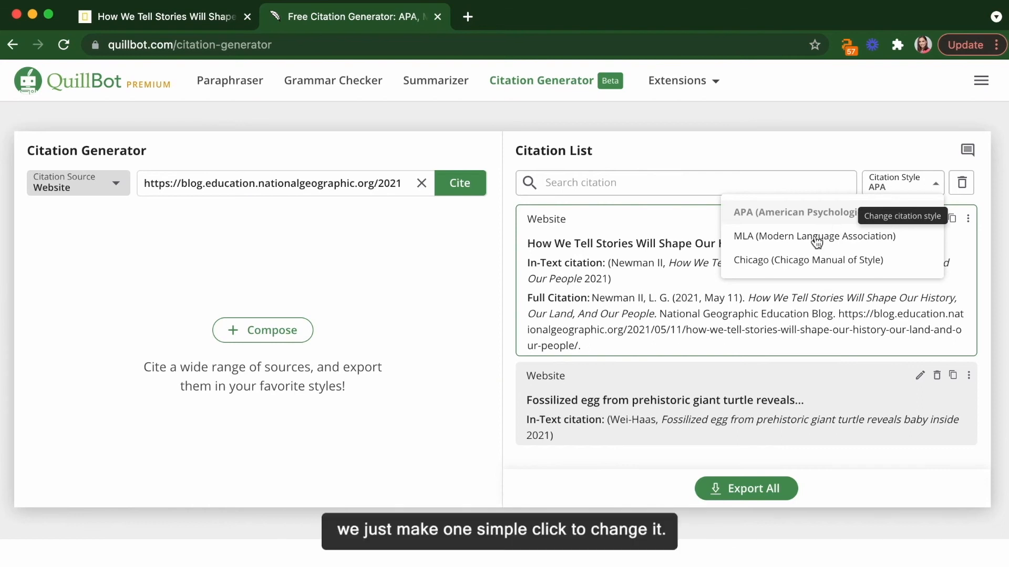
pyautogui.click(813, 236)
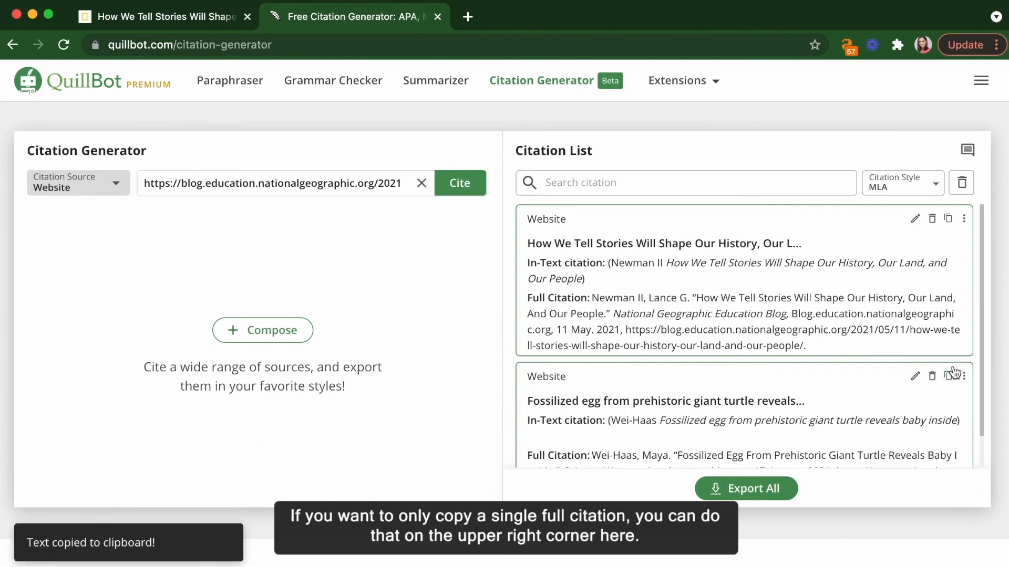
pyautogui.moveTo(919, 225)
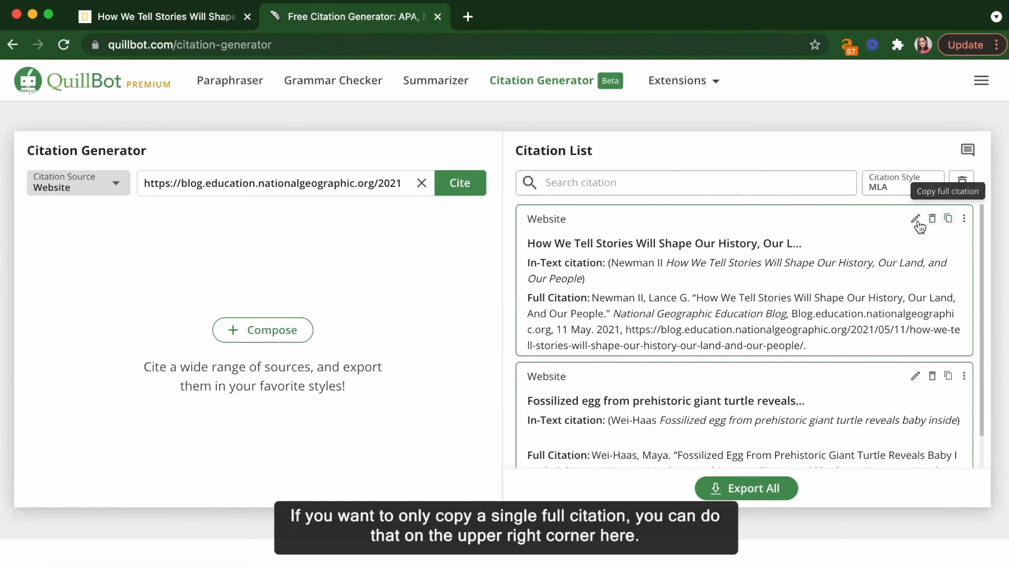
# Step: Open the storytelling citation's source article in a new tab via its more-actions menu
pyautogui.click(914, 218)
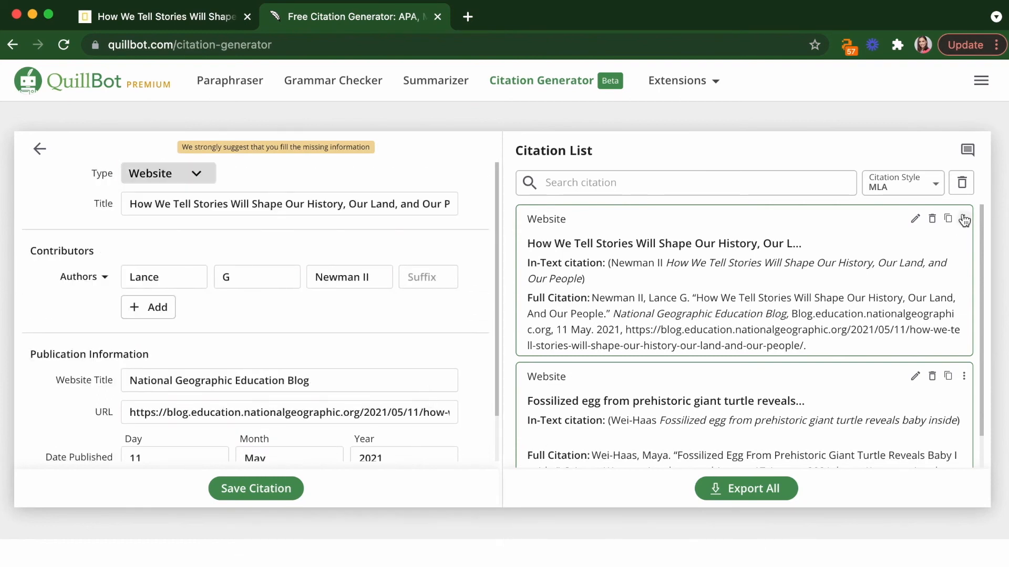
pyautogui.click(964, 219)
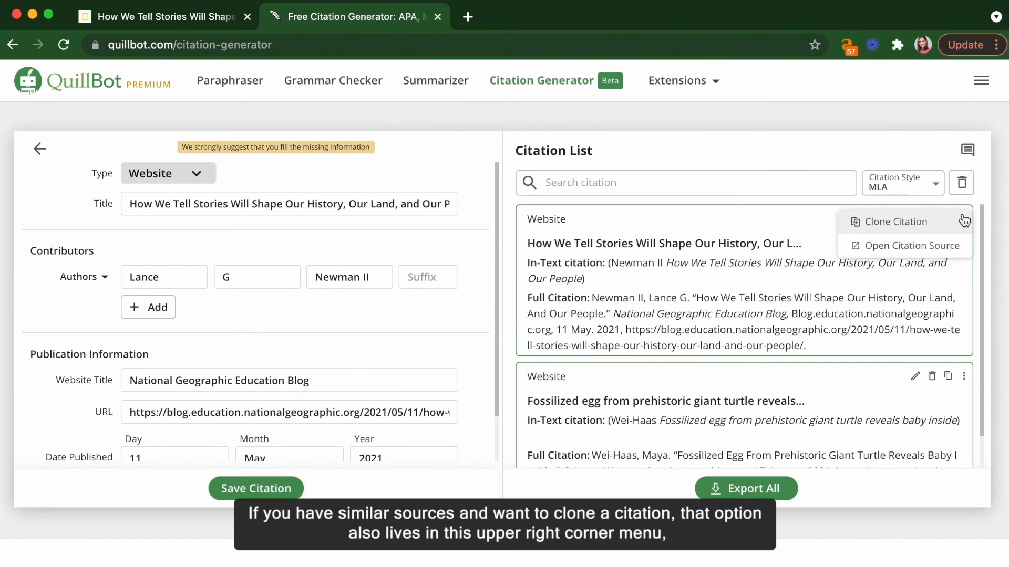
pyautogui.moveTo(932, 250)
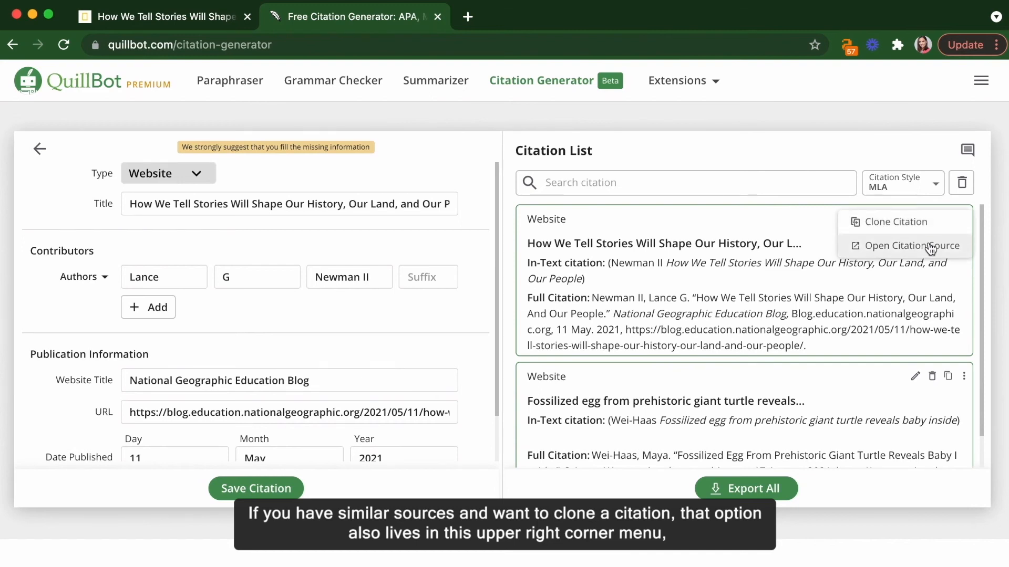
pyautogui.click(910, 246)
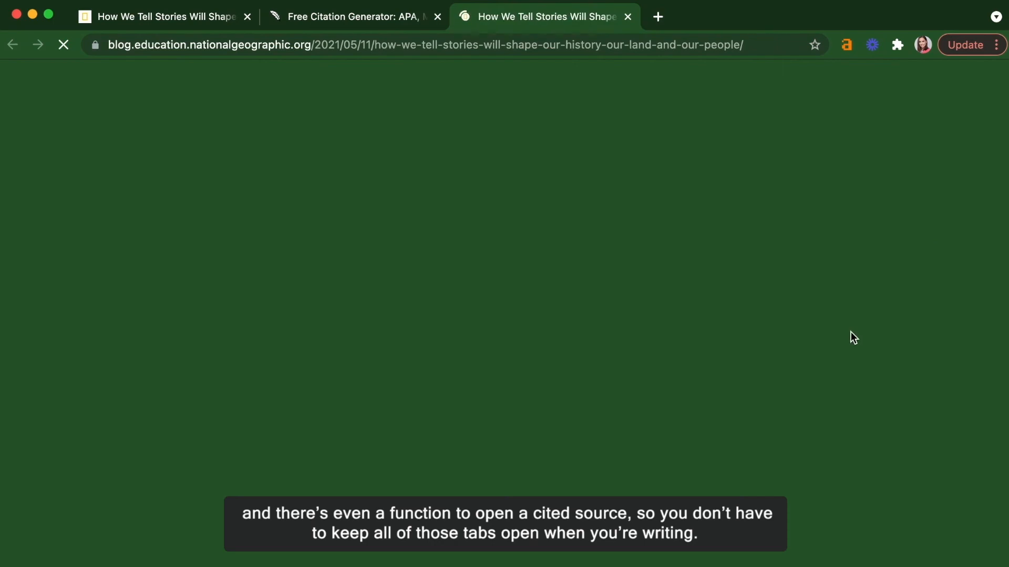